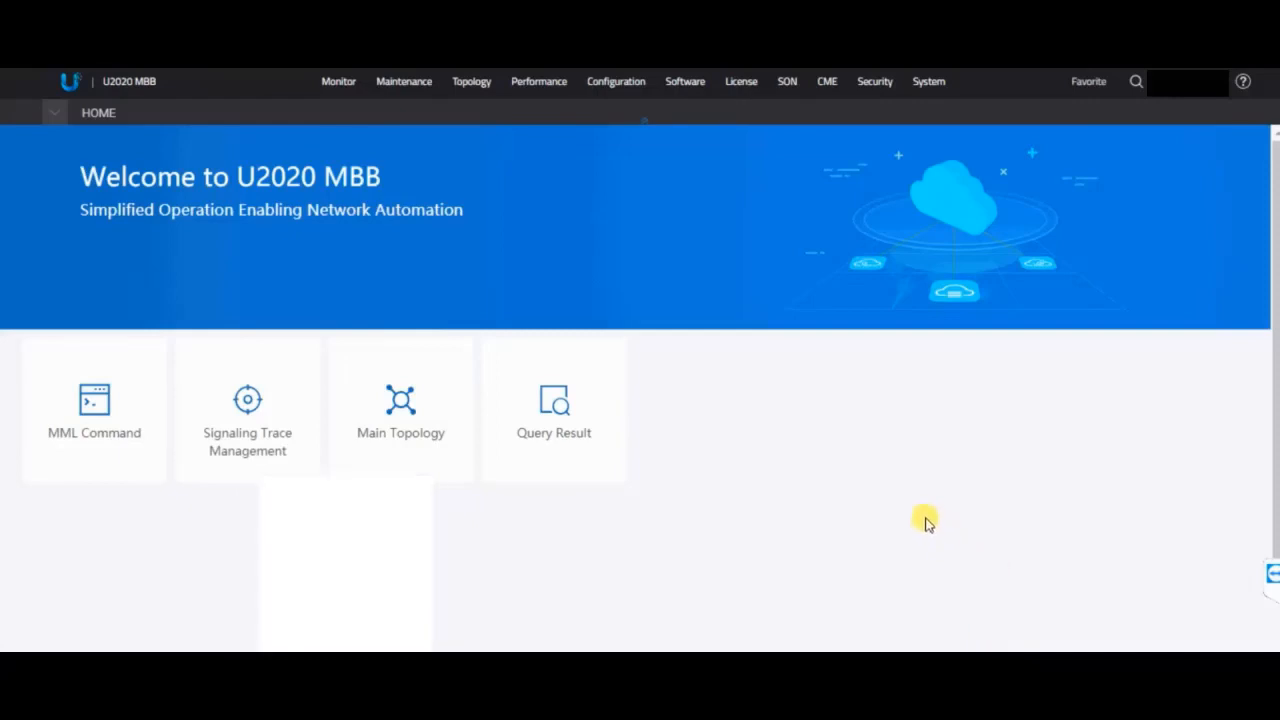
mouse_move(948, 462)
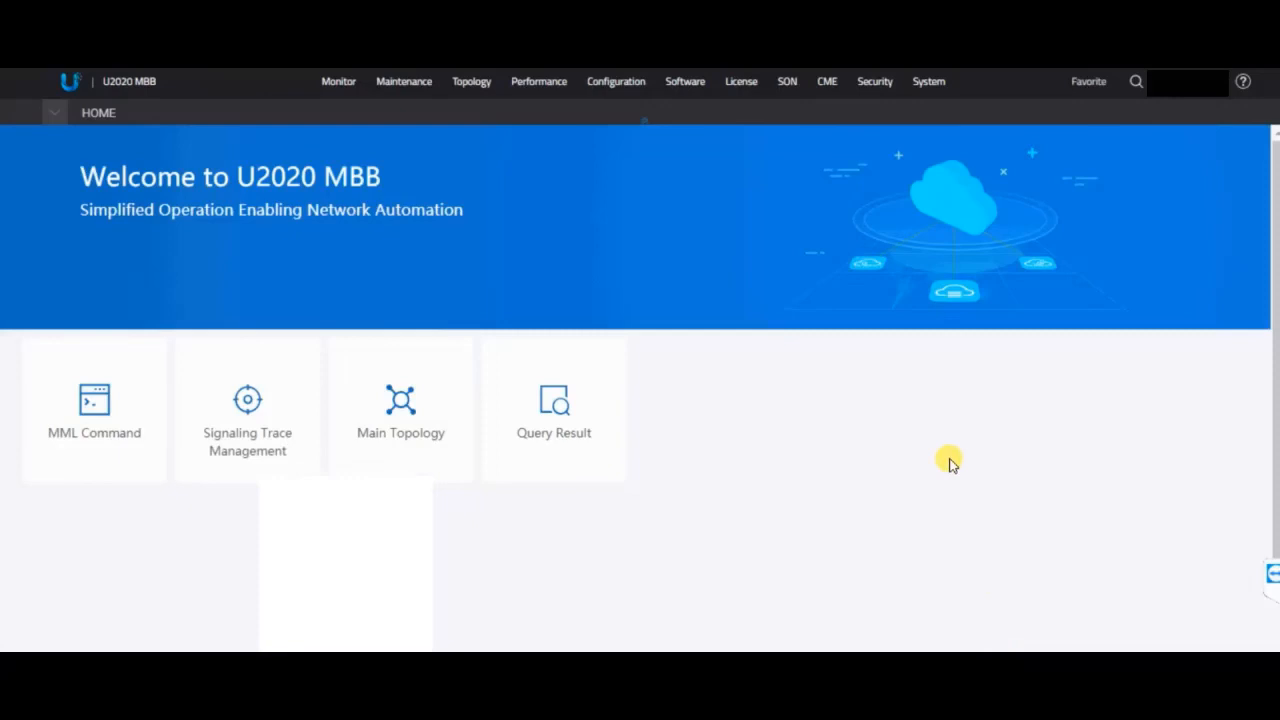
mouse_move(900, 357)
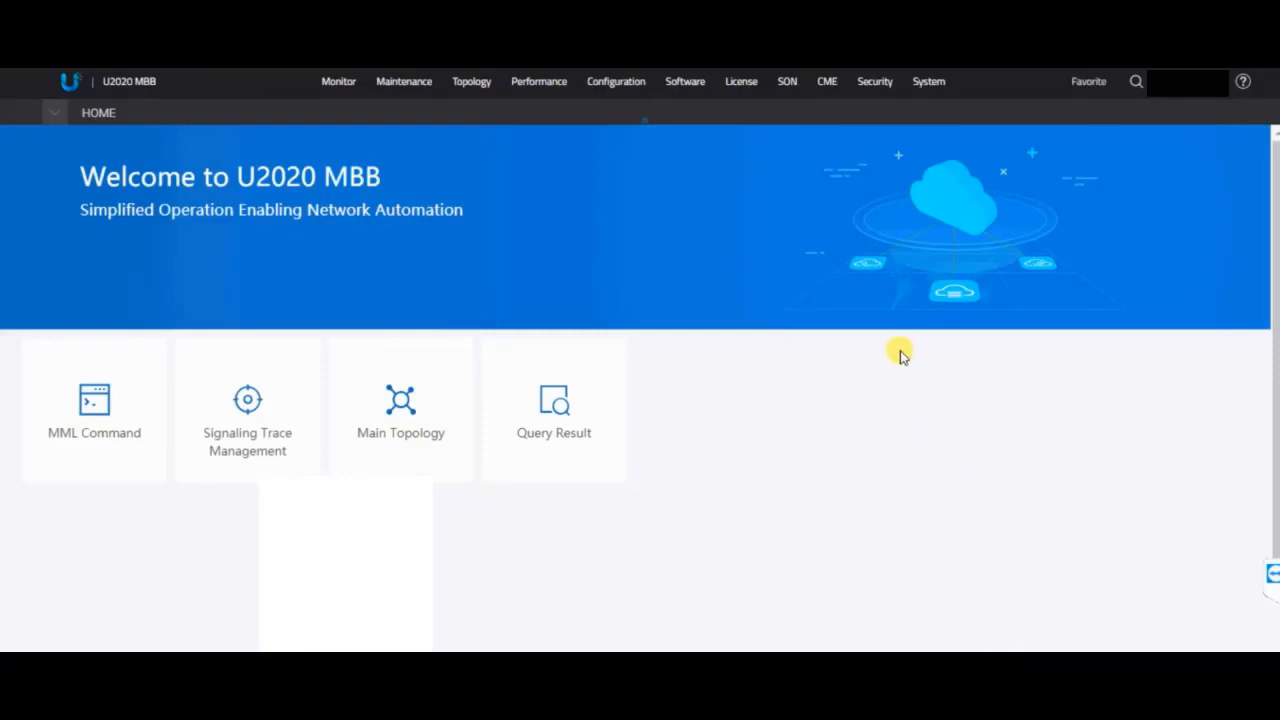
mouse_move(398, 160)
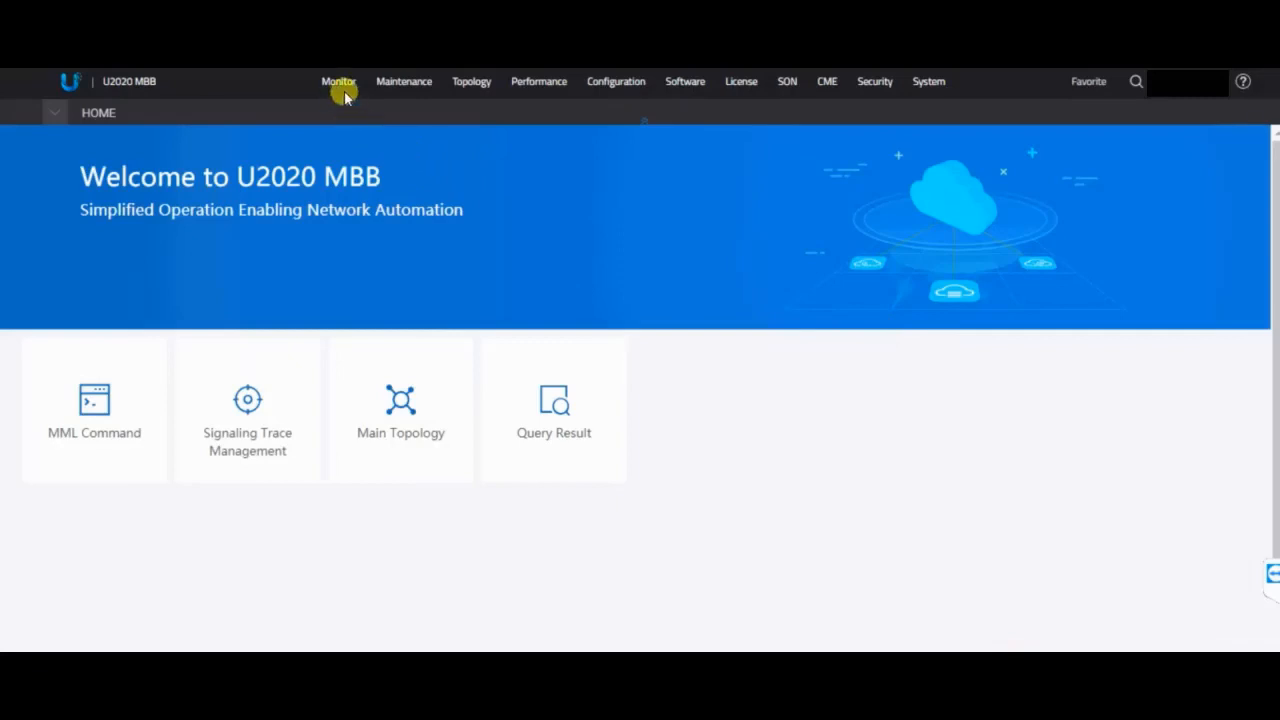
- Open Monitor > Signaling Trace Management and list the 75 UMTS Standard UE Trace tasks
left_click(338, 81)
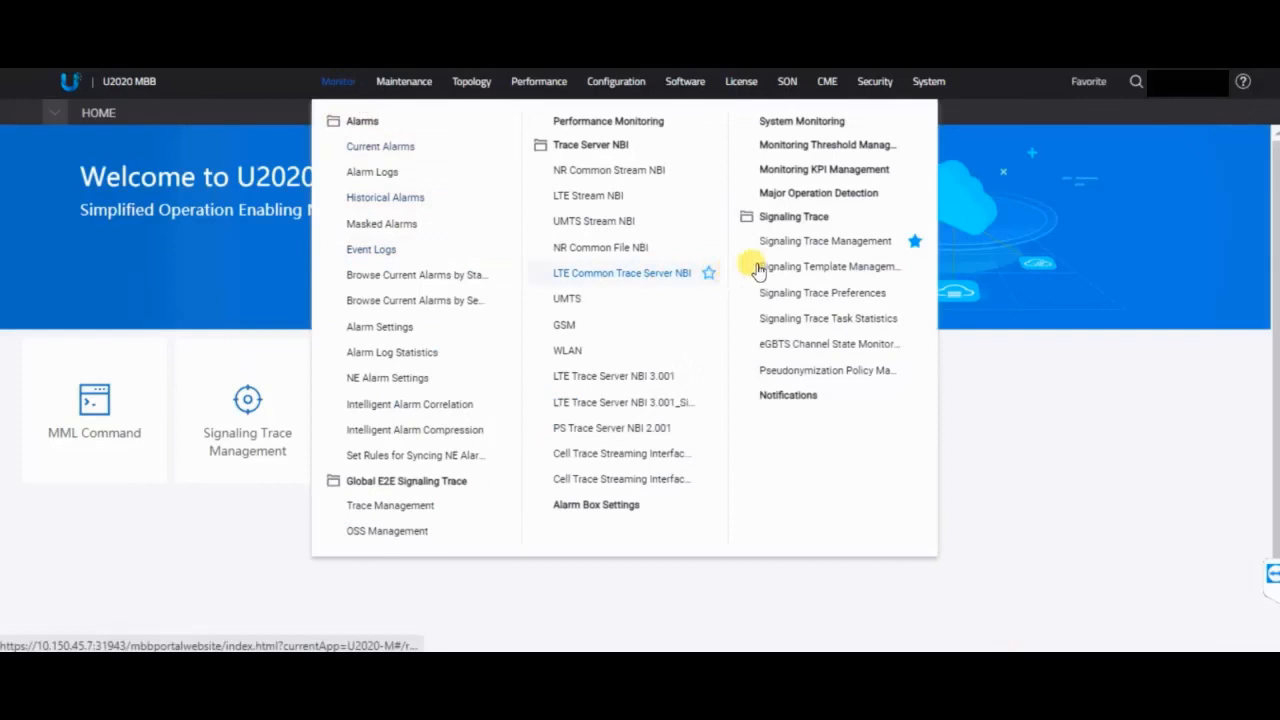
left_click(824, 240)
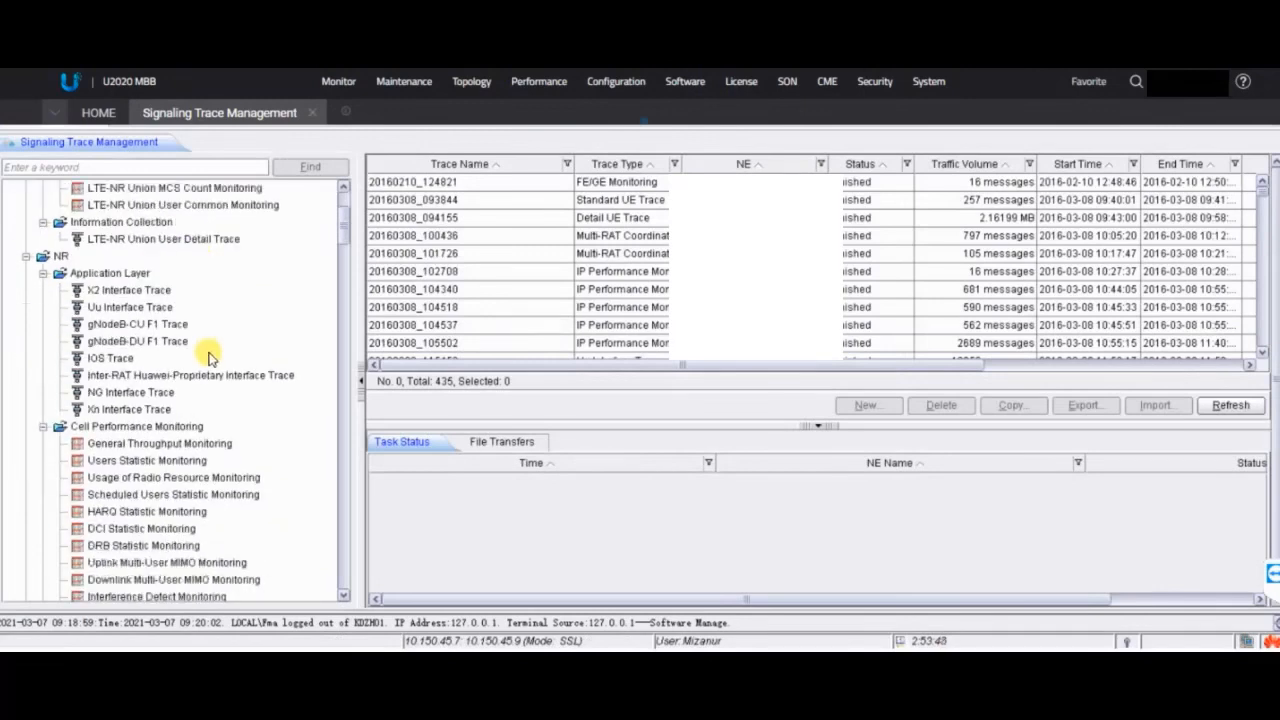
scroll("down", 3)
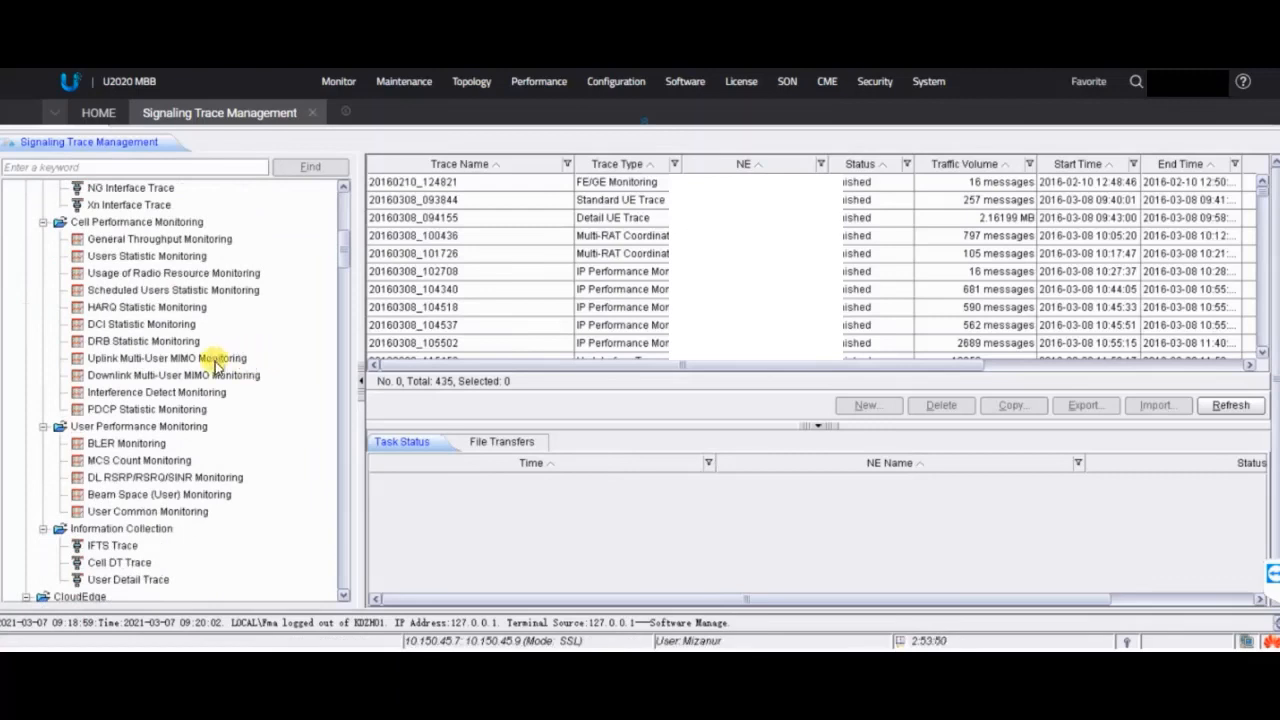
scroll("down", 3)
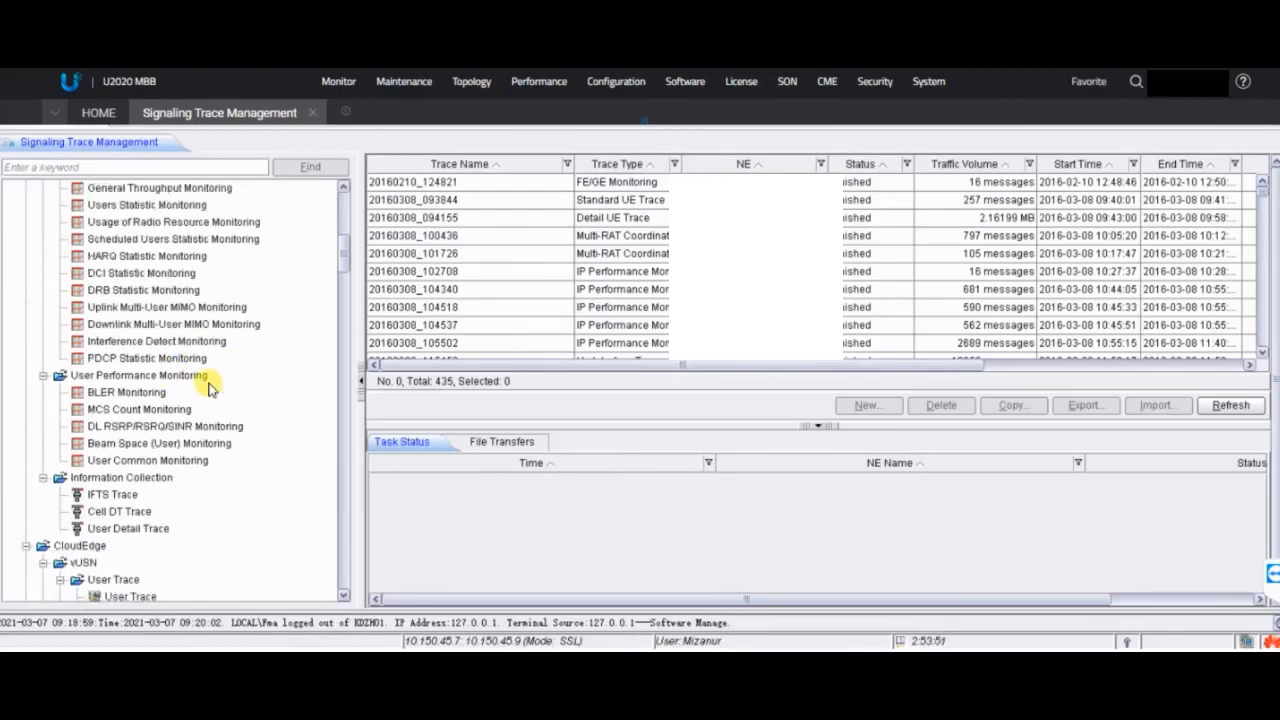
scroll("down", 3)
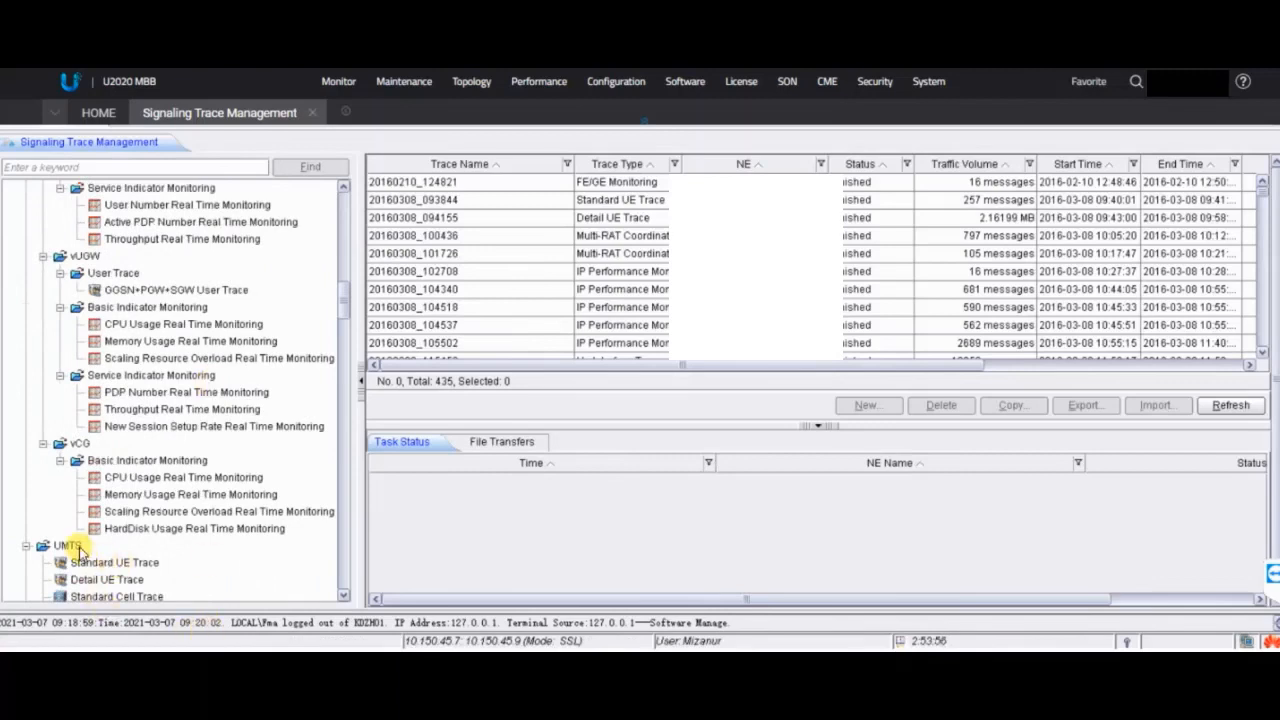
left_click(68, 544)
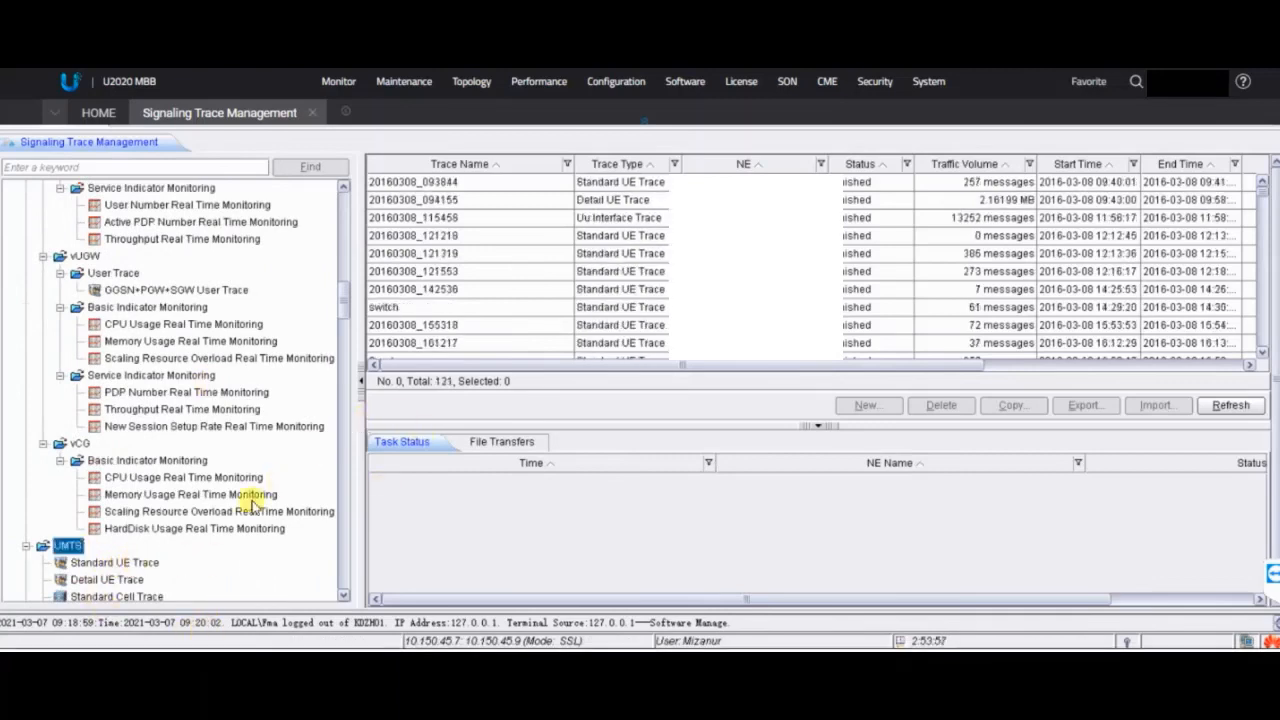
left_click(114, 562)
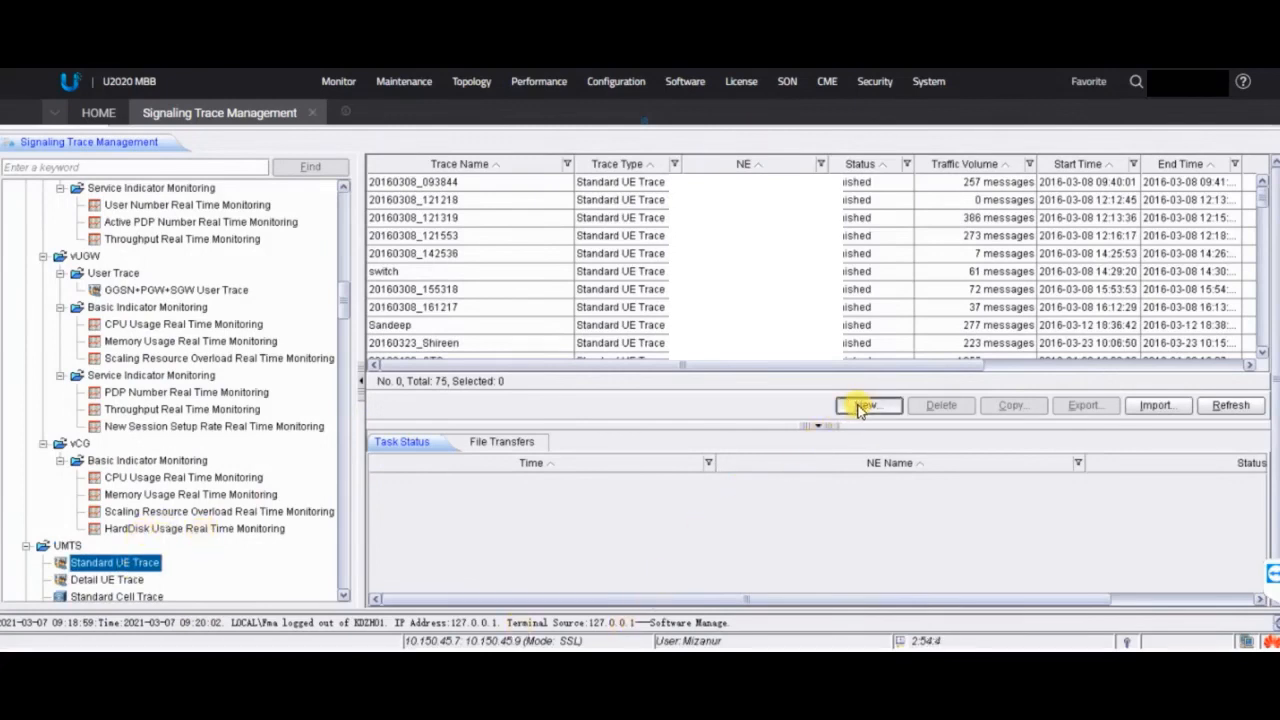
- Create a new Standard UE Trace task and expand, then collapse, the RNCs group in the NE tree
left_click(868, 405)
type("xxxxxxxxx")
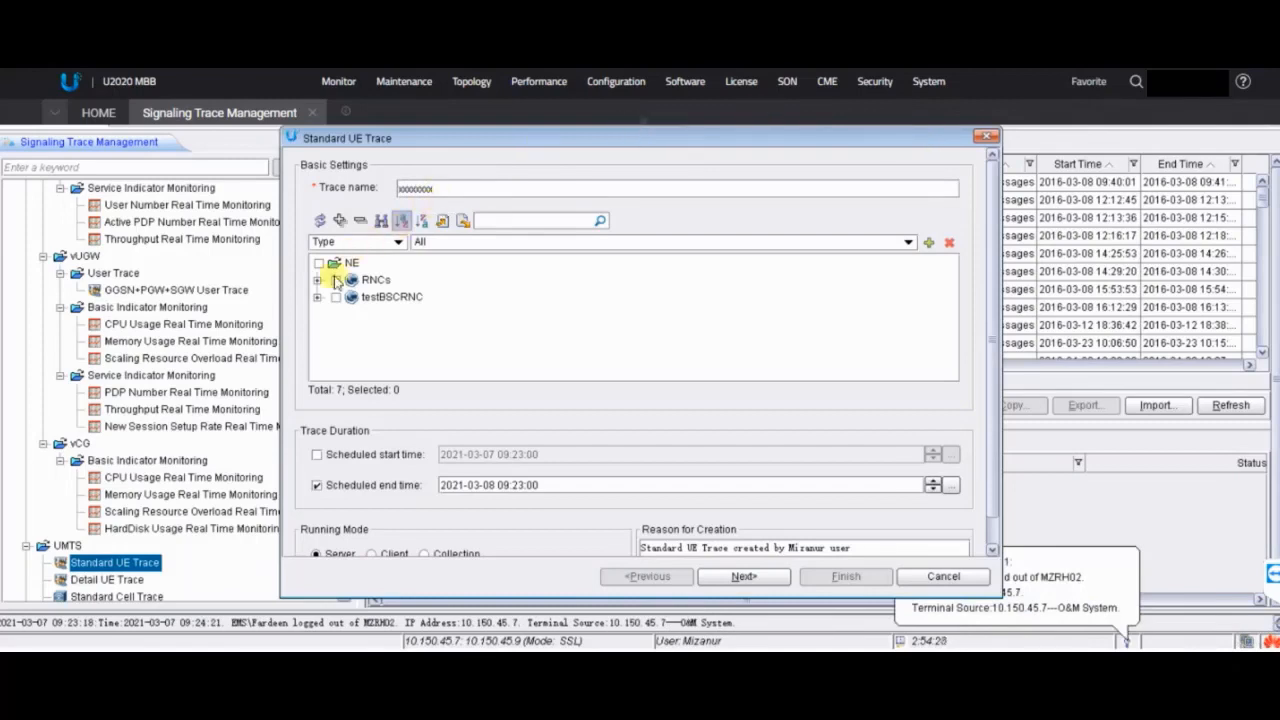
left_click(318, 280)
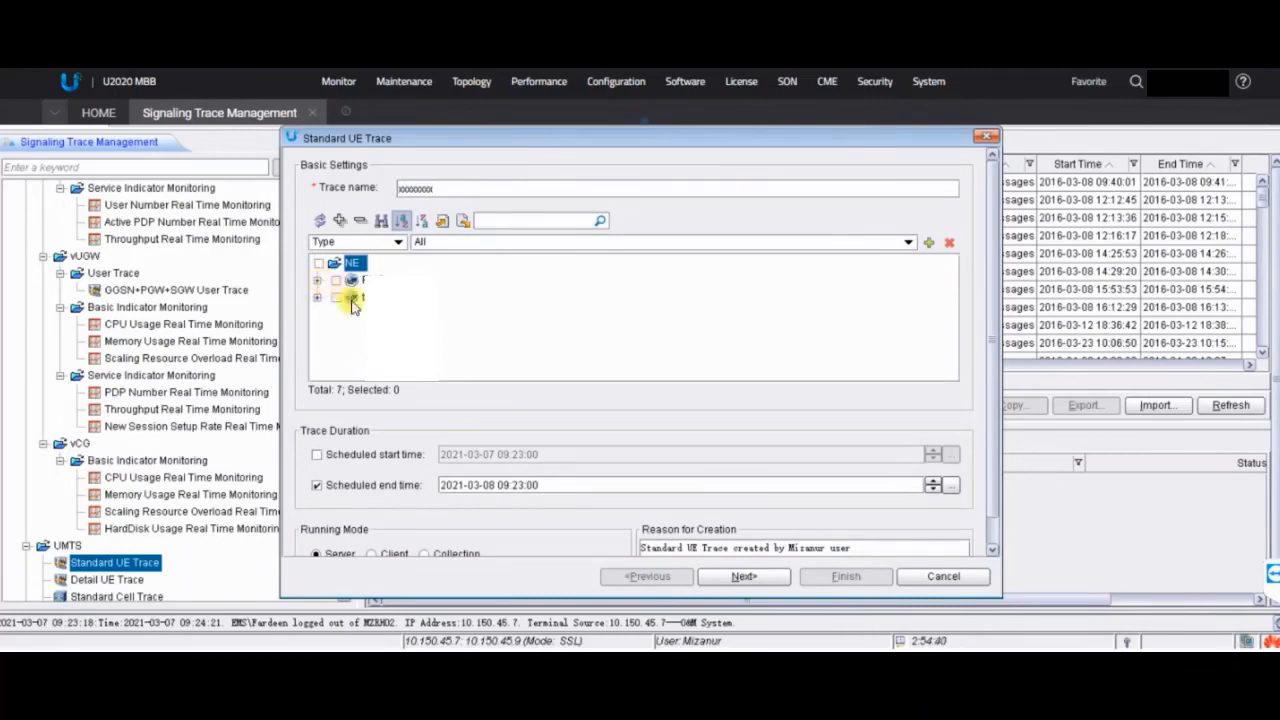
left_click(317, 279)
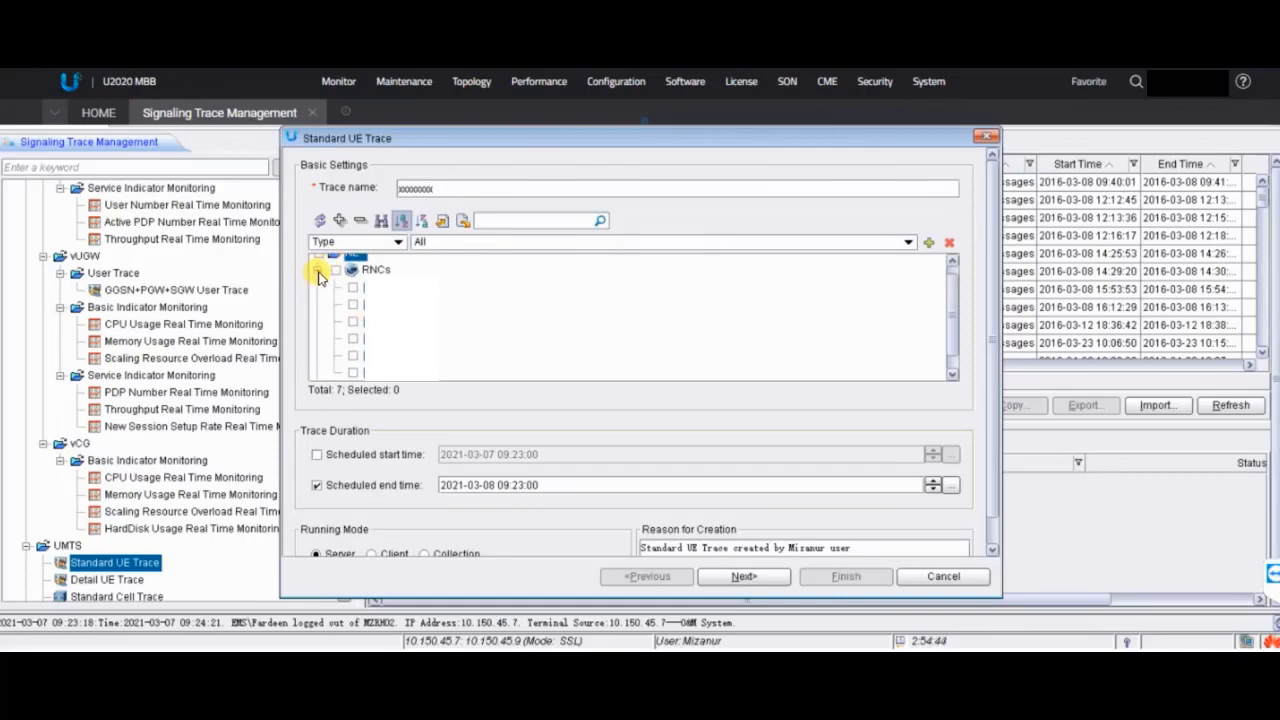
left_click(318, 269)
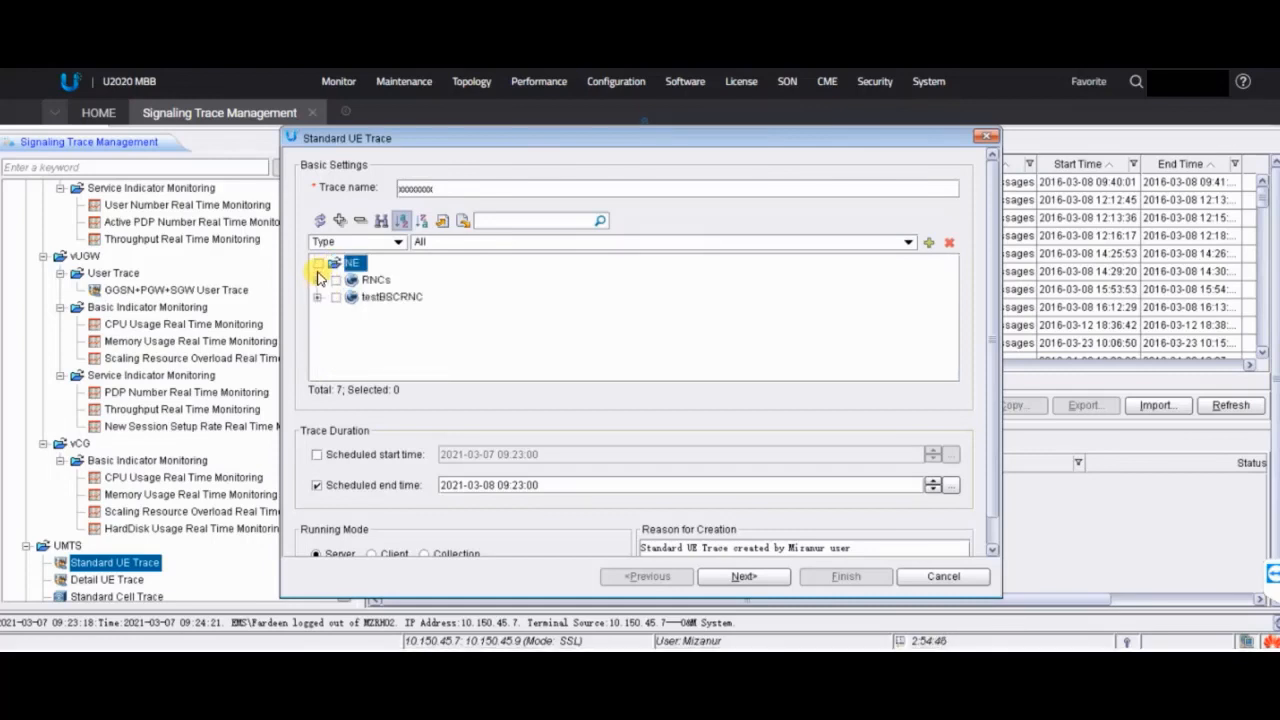
left_click(318, 277)
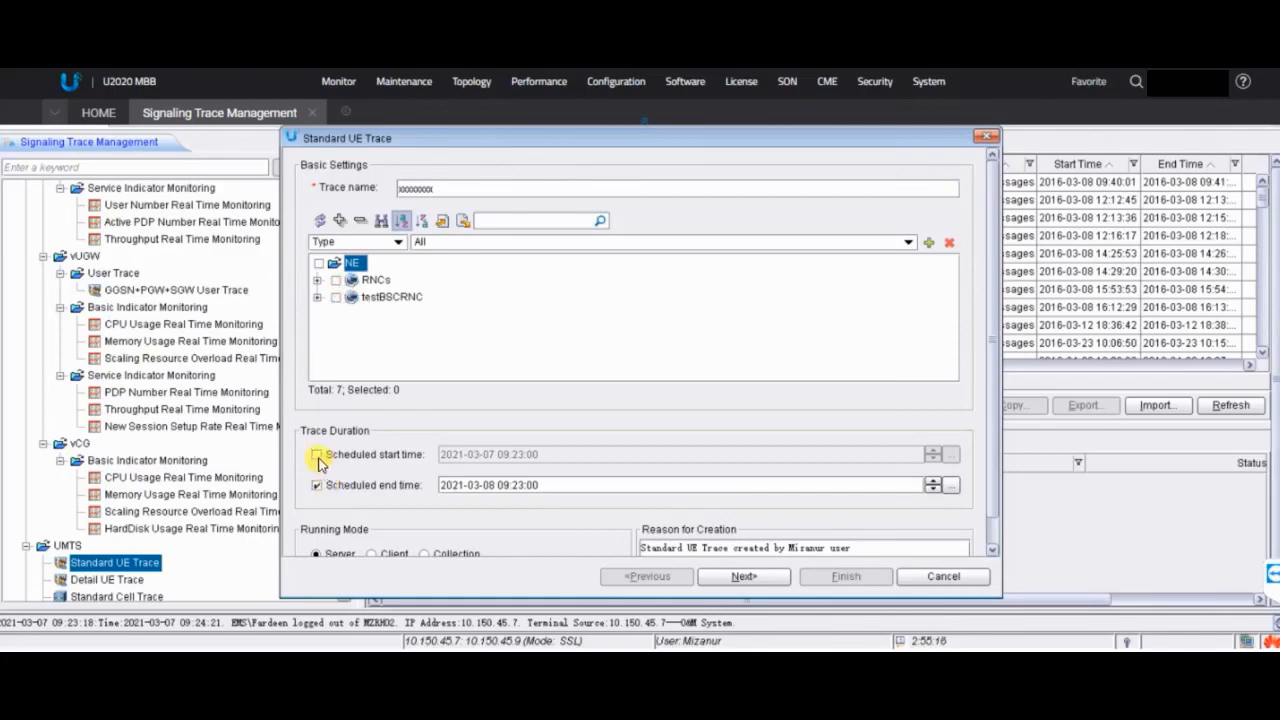
left_click(316, 454)
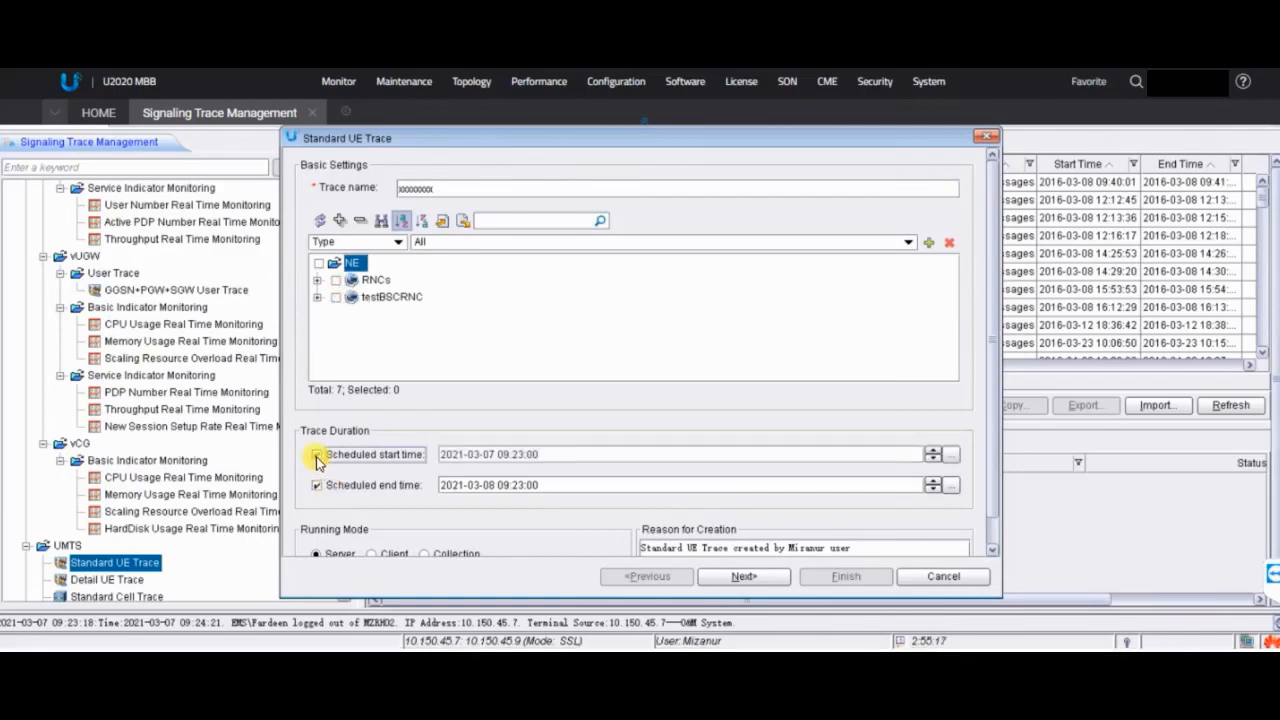
left_click(317, 454)
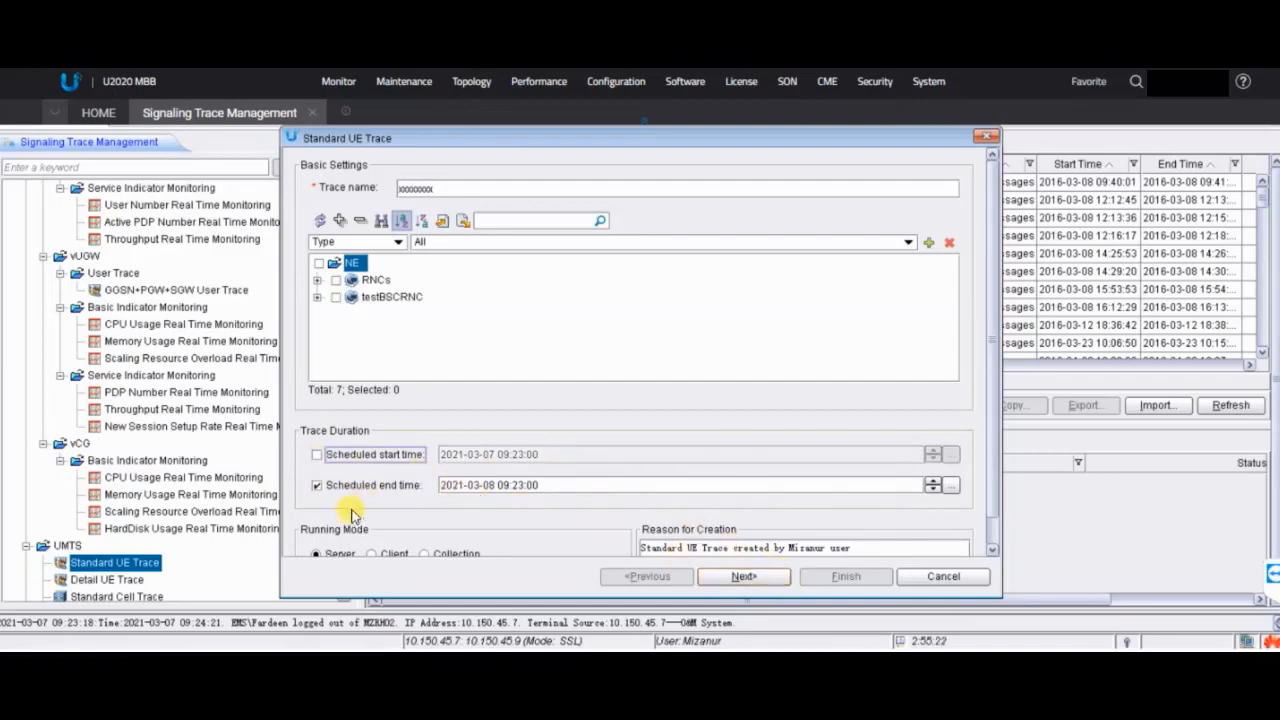
mouse_move(520, 520)
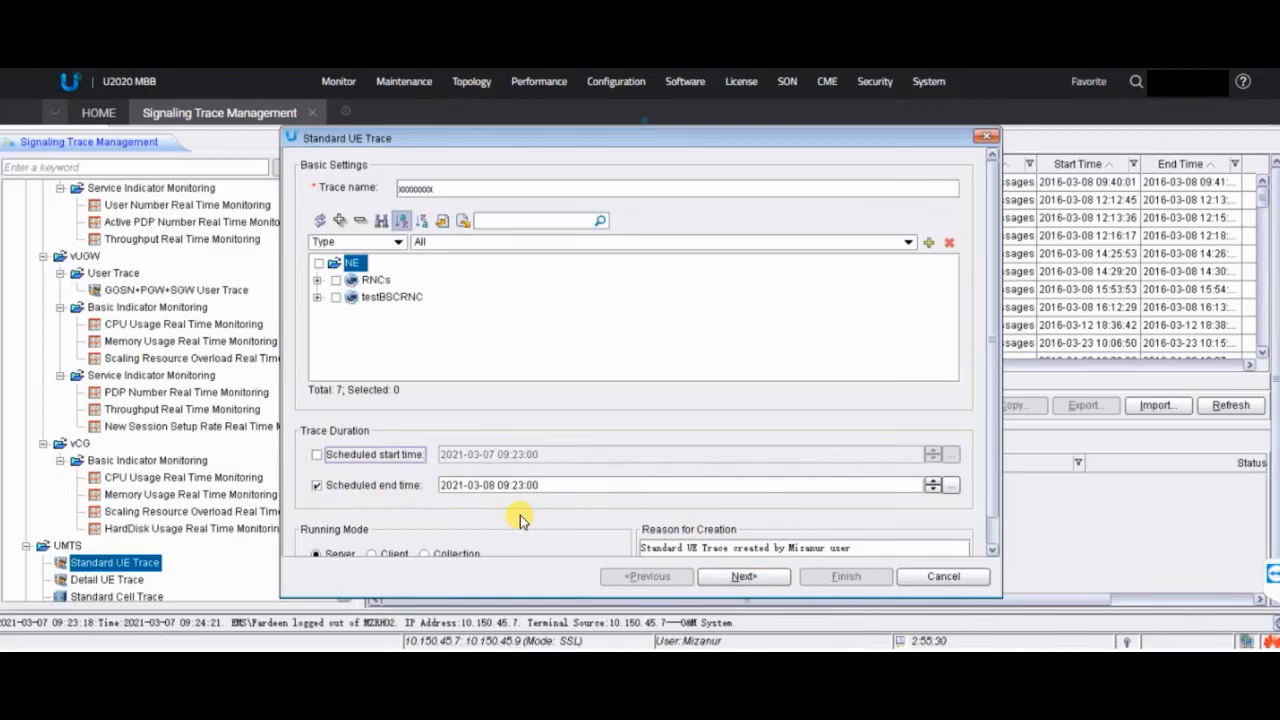
mouse_move(565, 500)
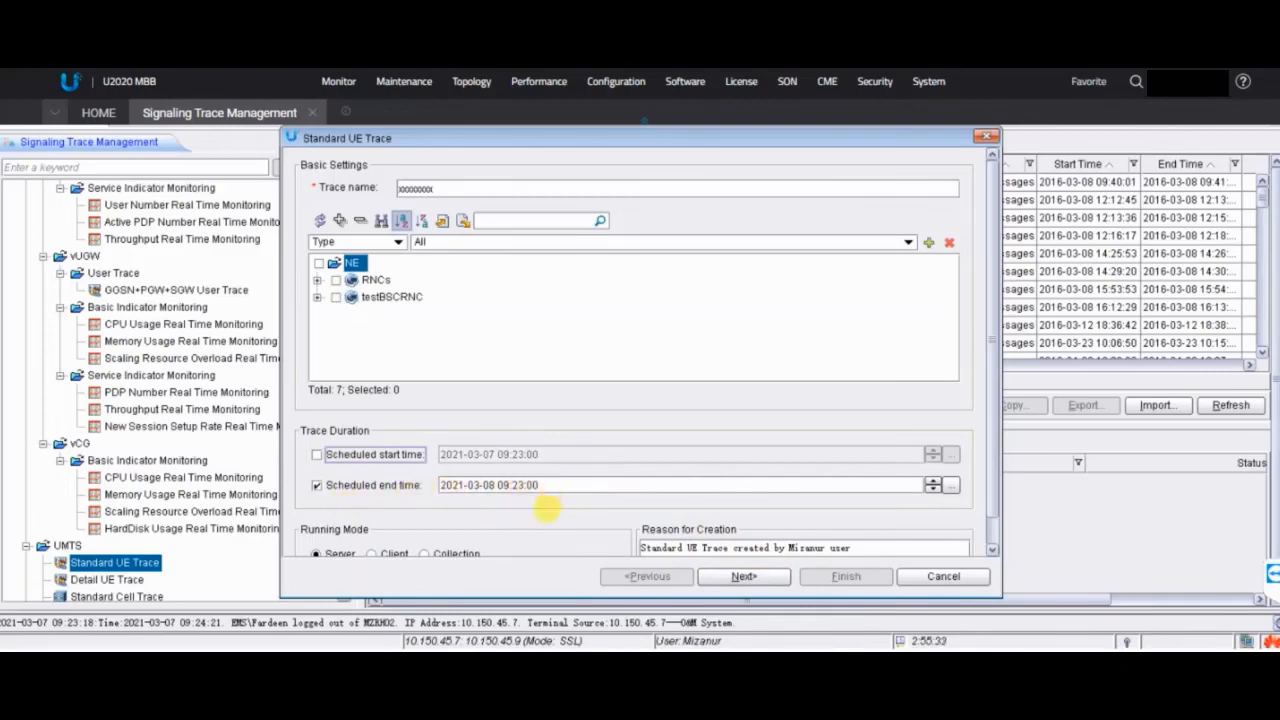
mouse_move(1012, 497)
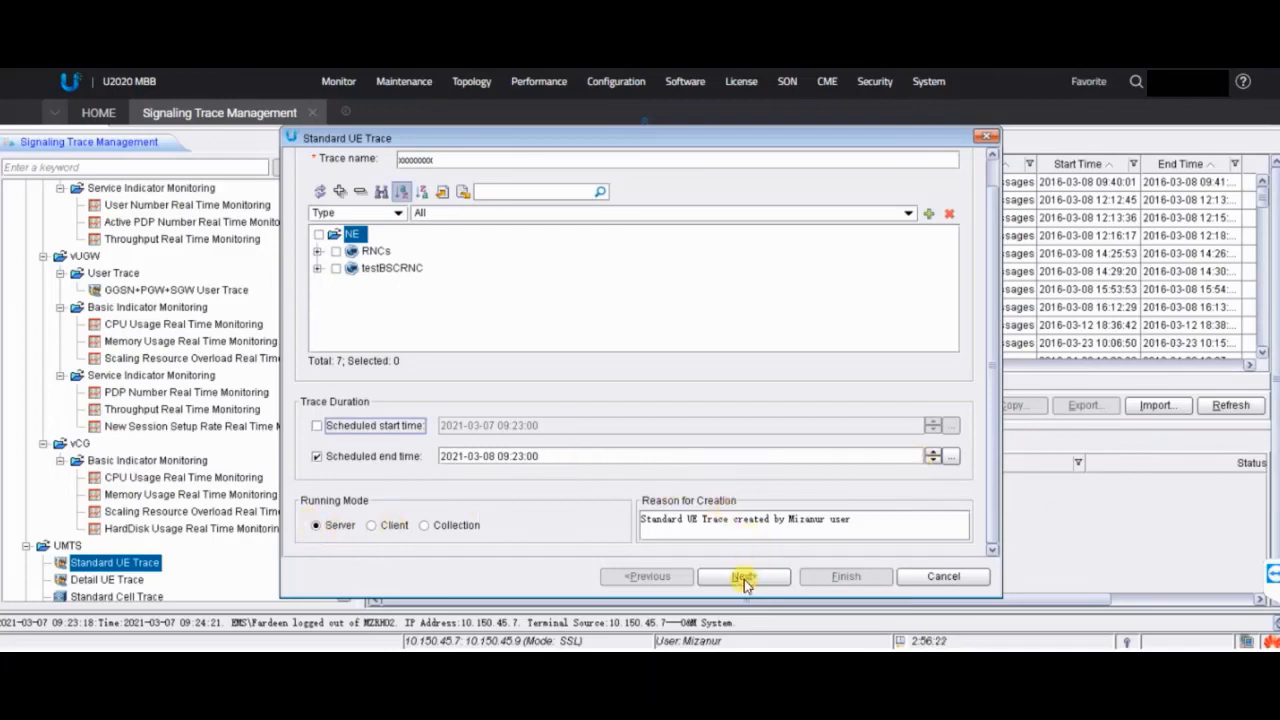
- Dismiss the select-an-NE warning, choose an RNC, and advance to Parameter Configuration
left_click(743, 576)
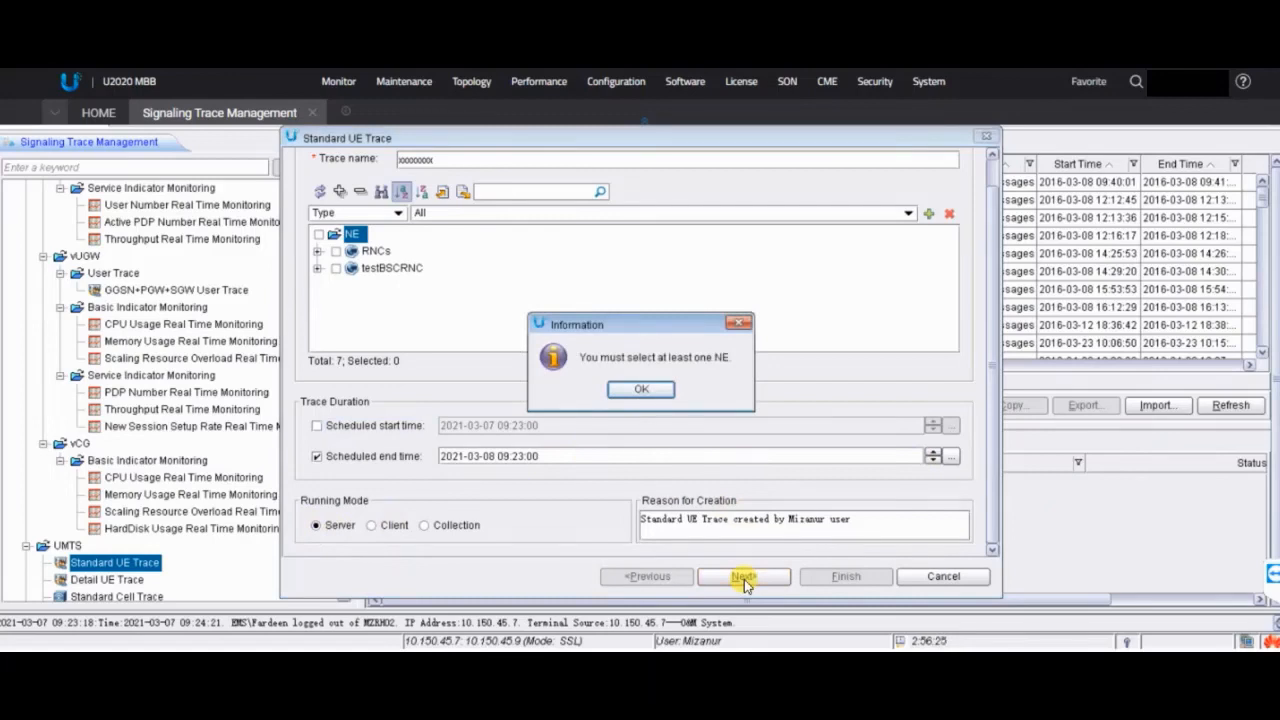
left_click(640, 389)
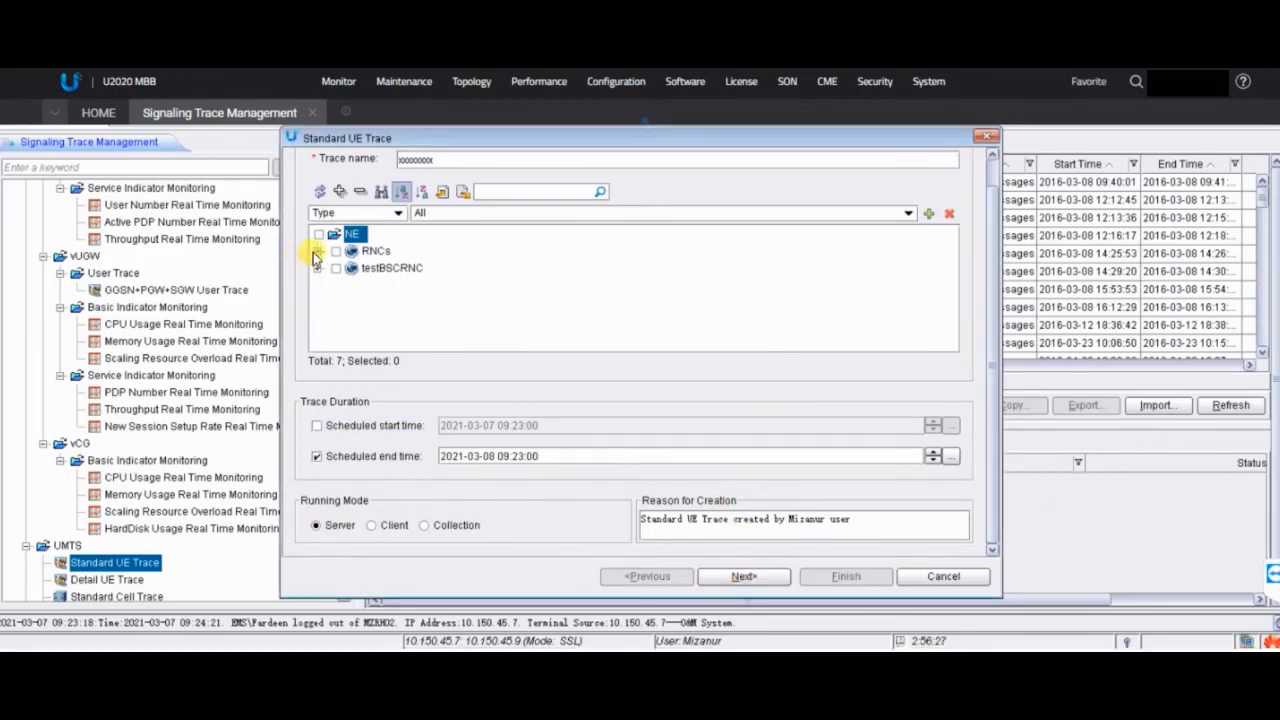
left_click(335, 240)
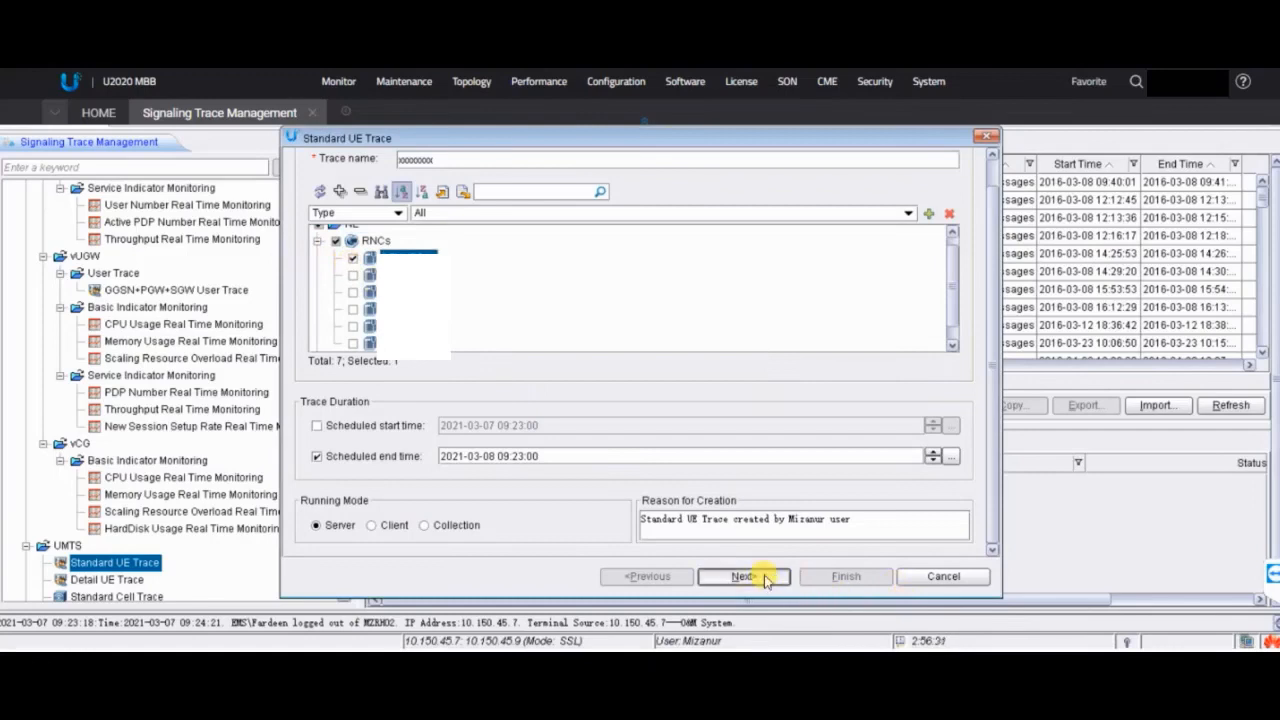
left_click(742, 576)
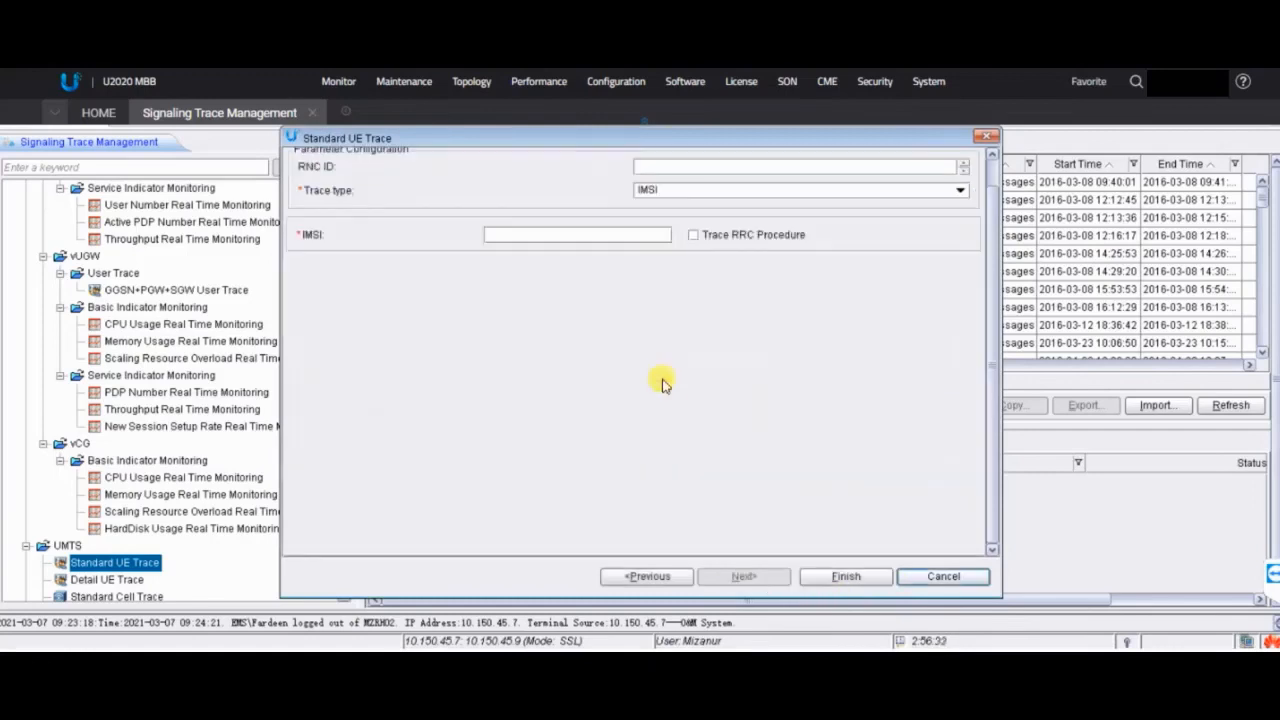
mouse_move(607, 250)
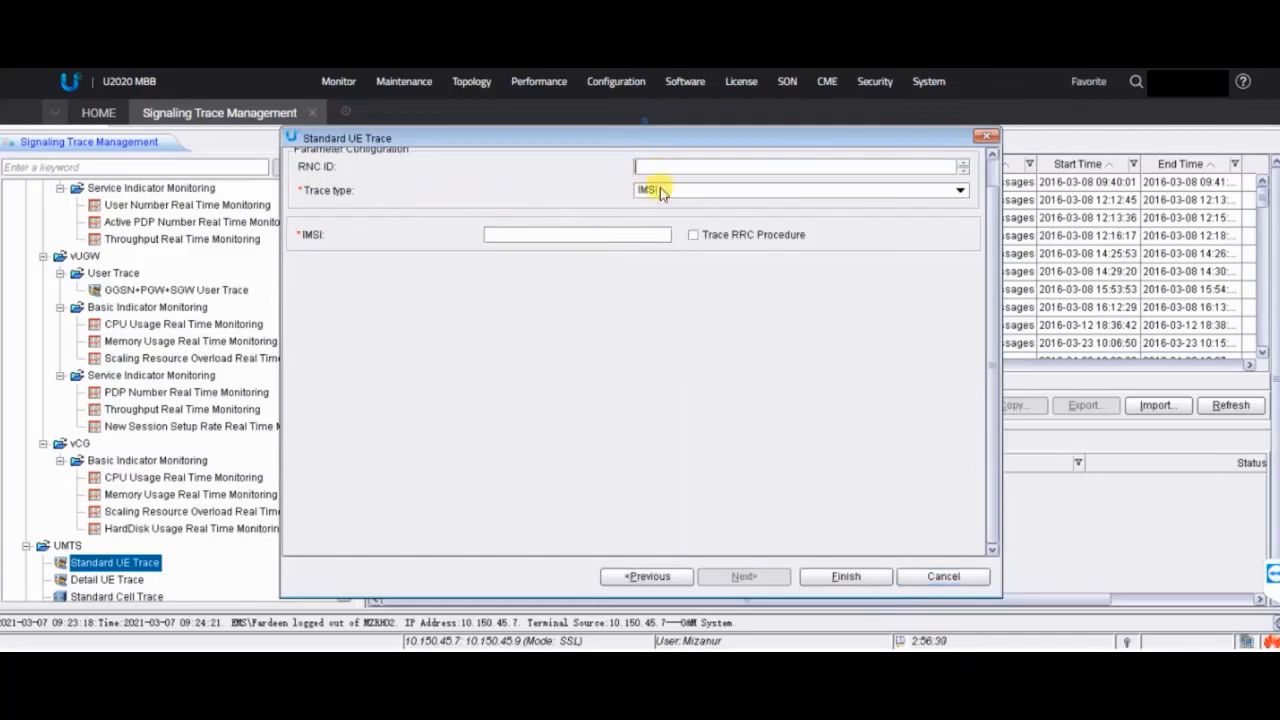
left_click(957, 190)
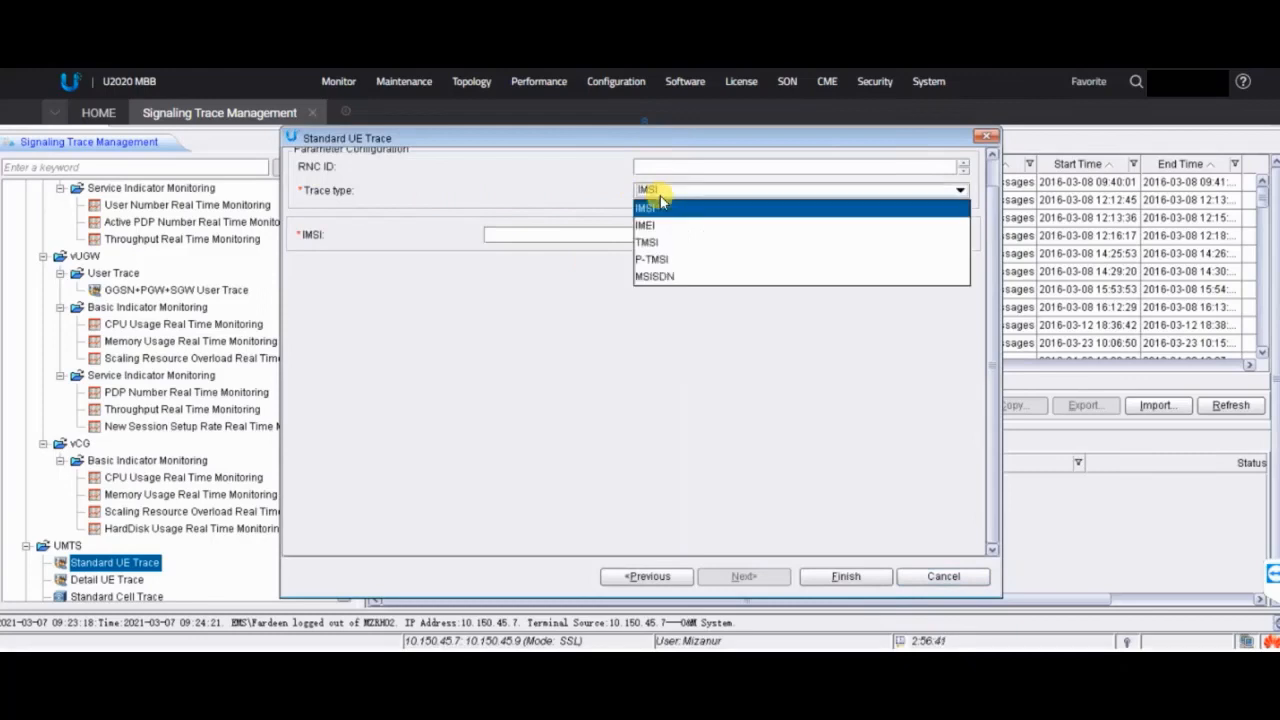
mouse_move(648, 230)
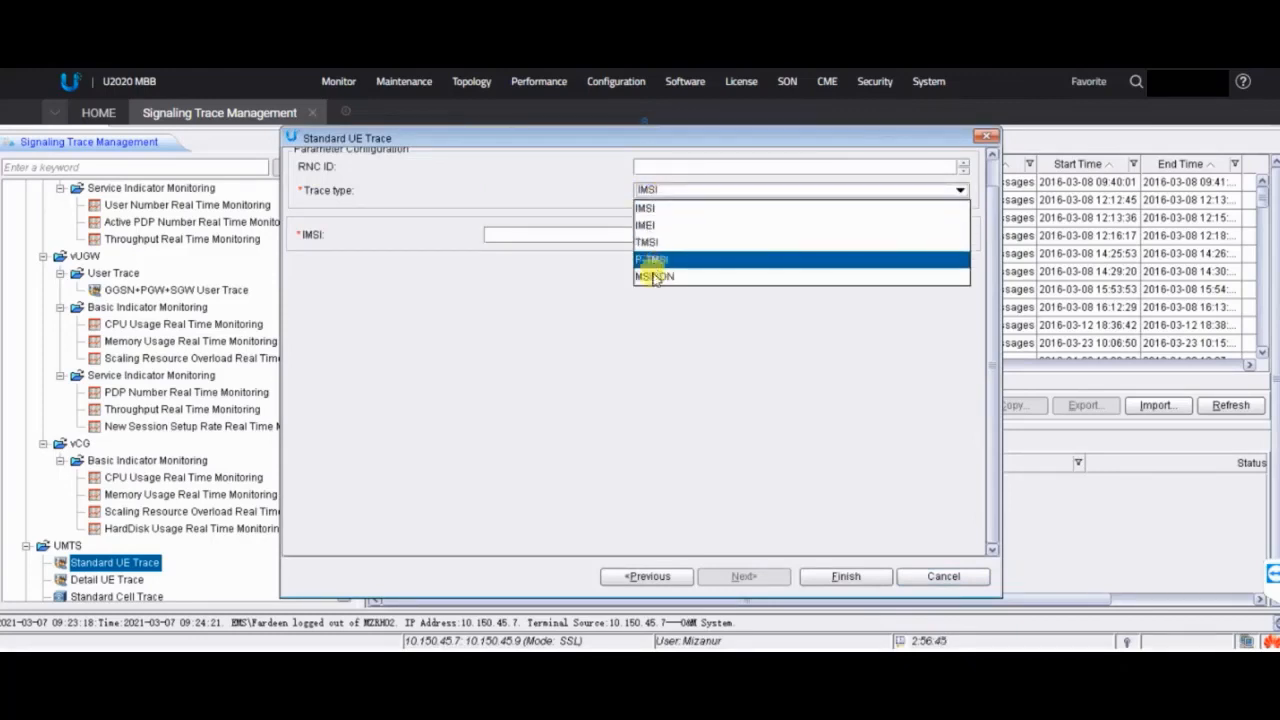
mouse_move(651, 276)
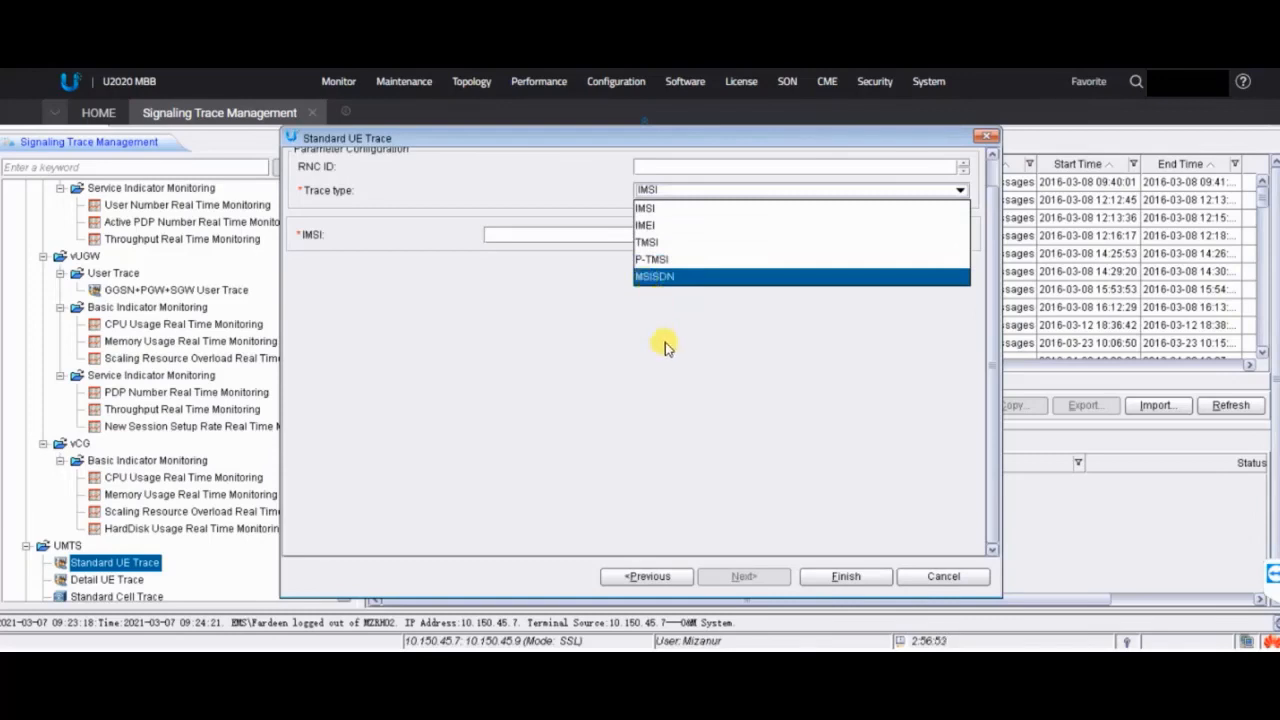
mouse_move(660, 353)
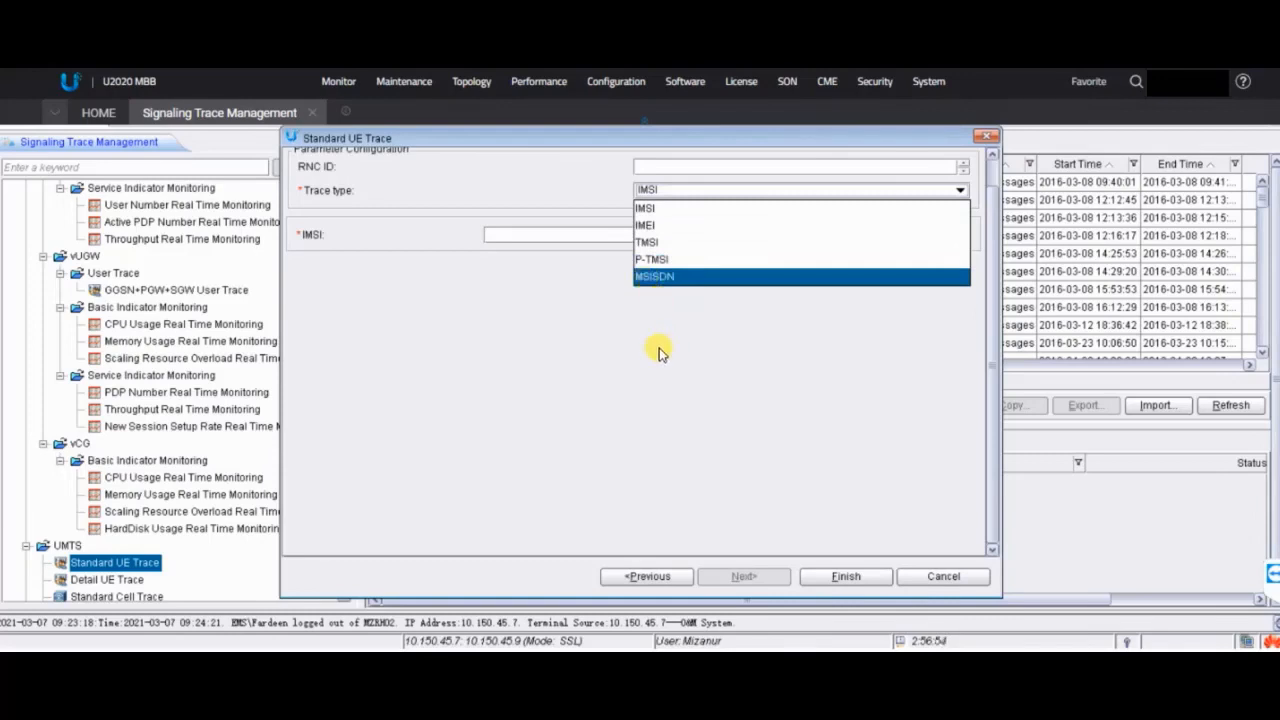
mouse_move(648, 358)
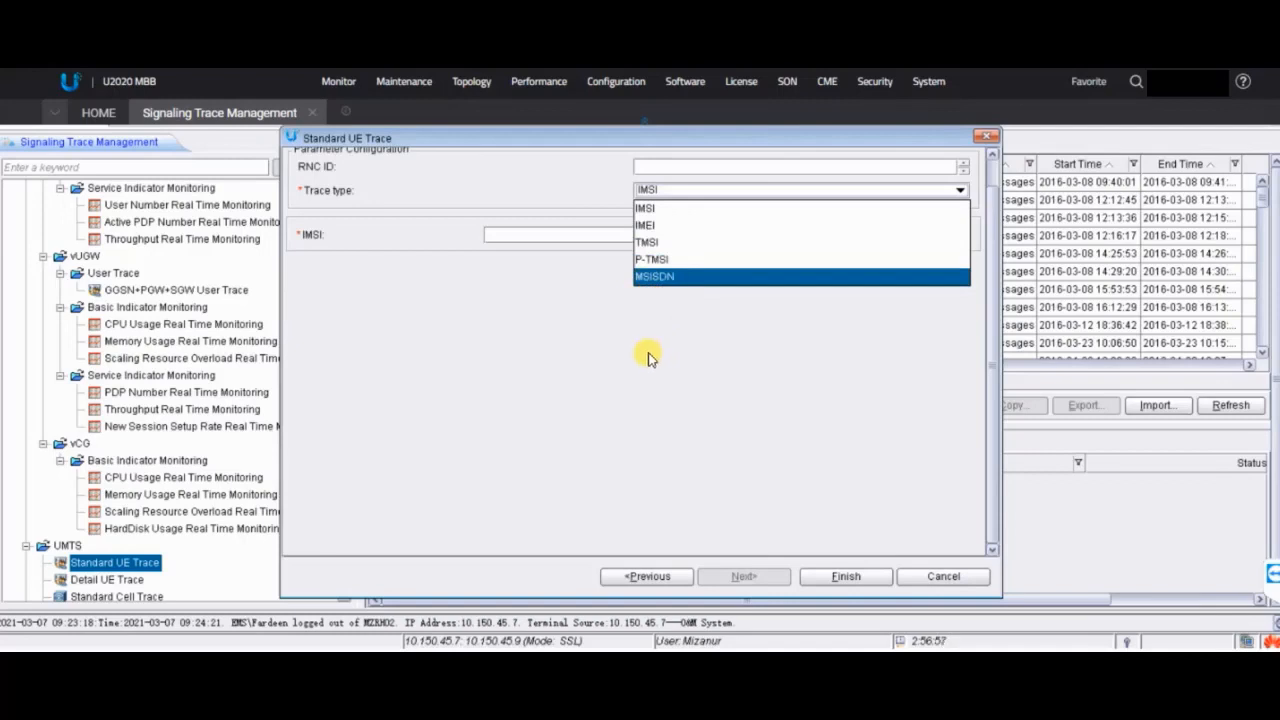
mouse_move(680, 338)
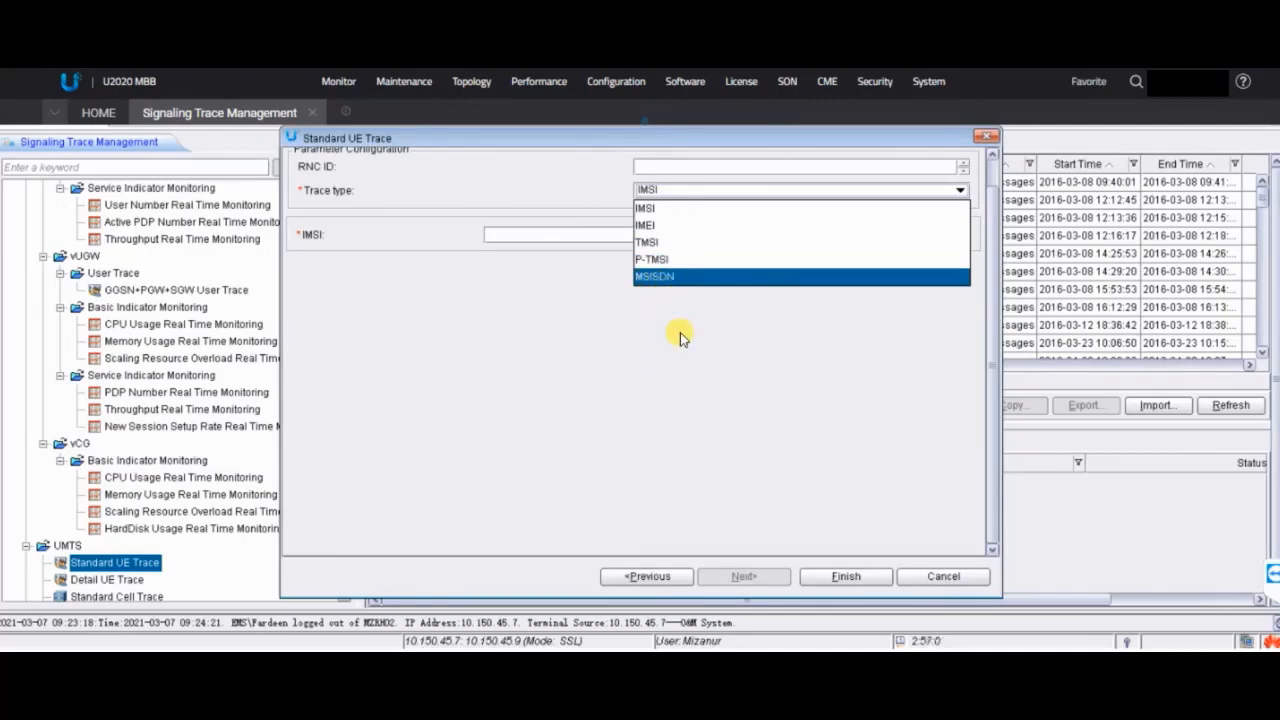
mouse_move(683, 350)
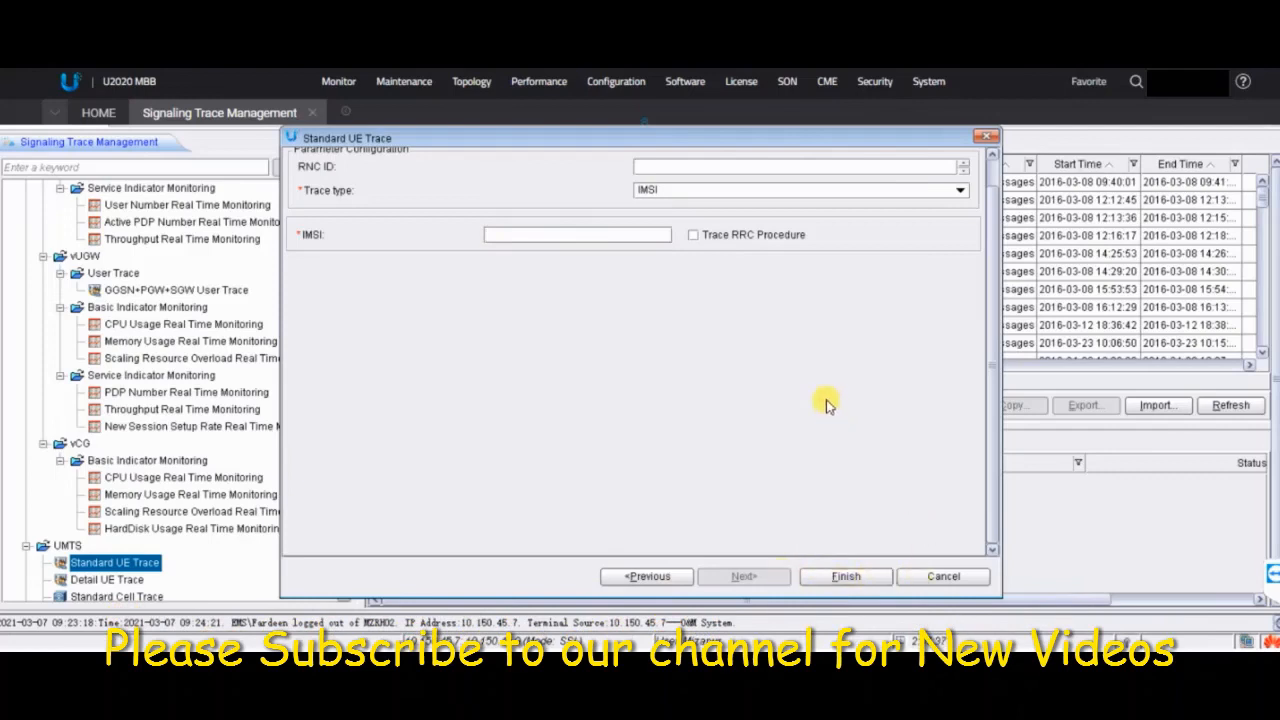
mouse_move(823, 388)
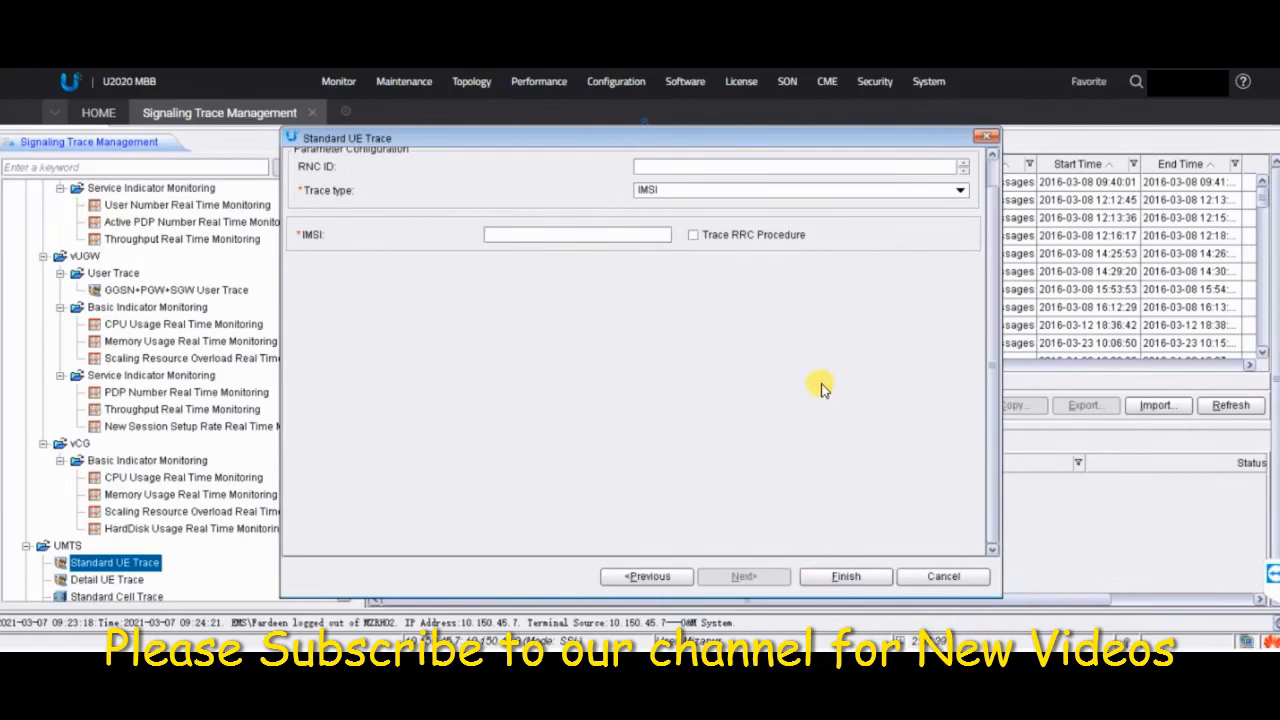
mouse_move(890, 390)
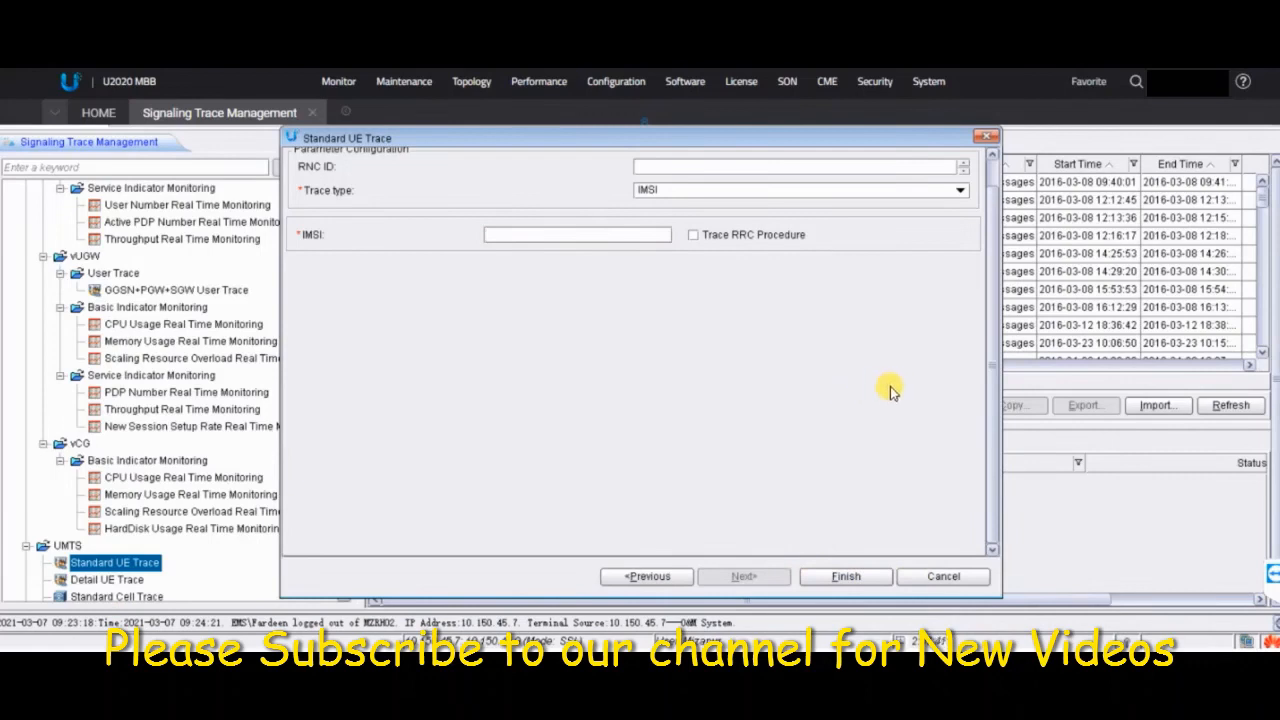
mouse_move(900, 477)
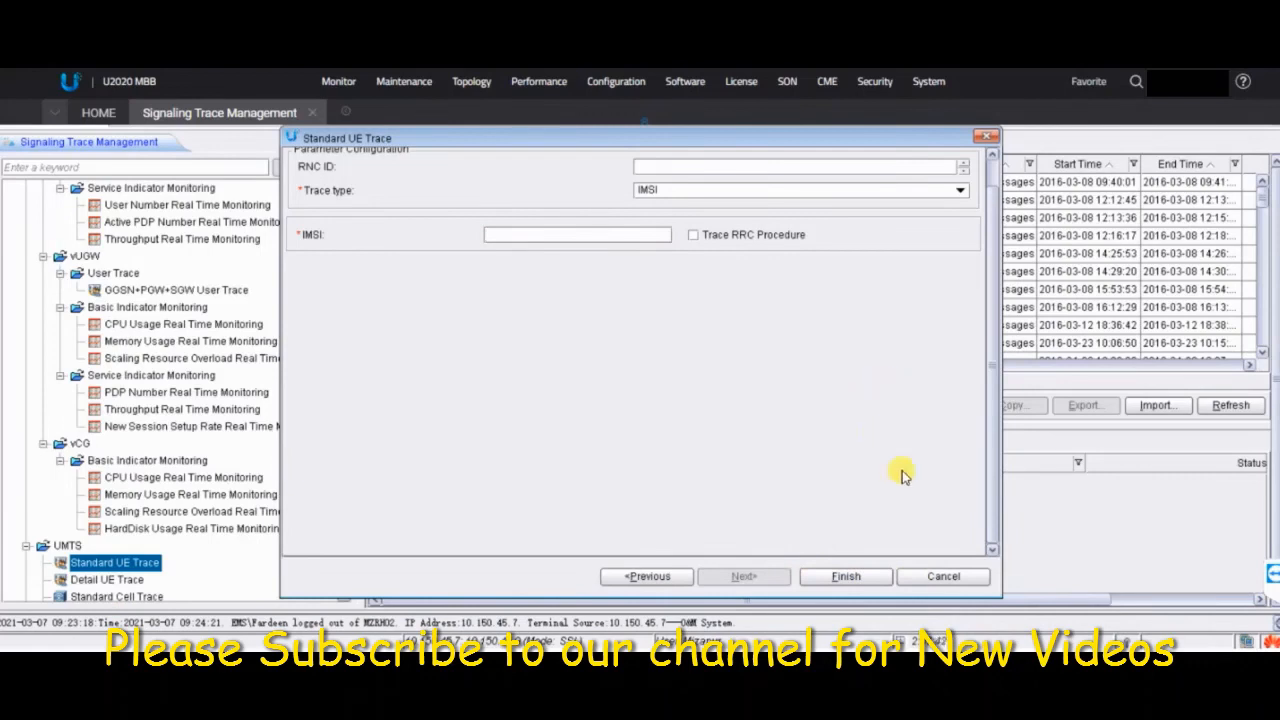
mouse_move(910, 562)
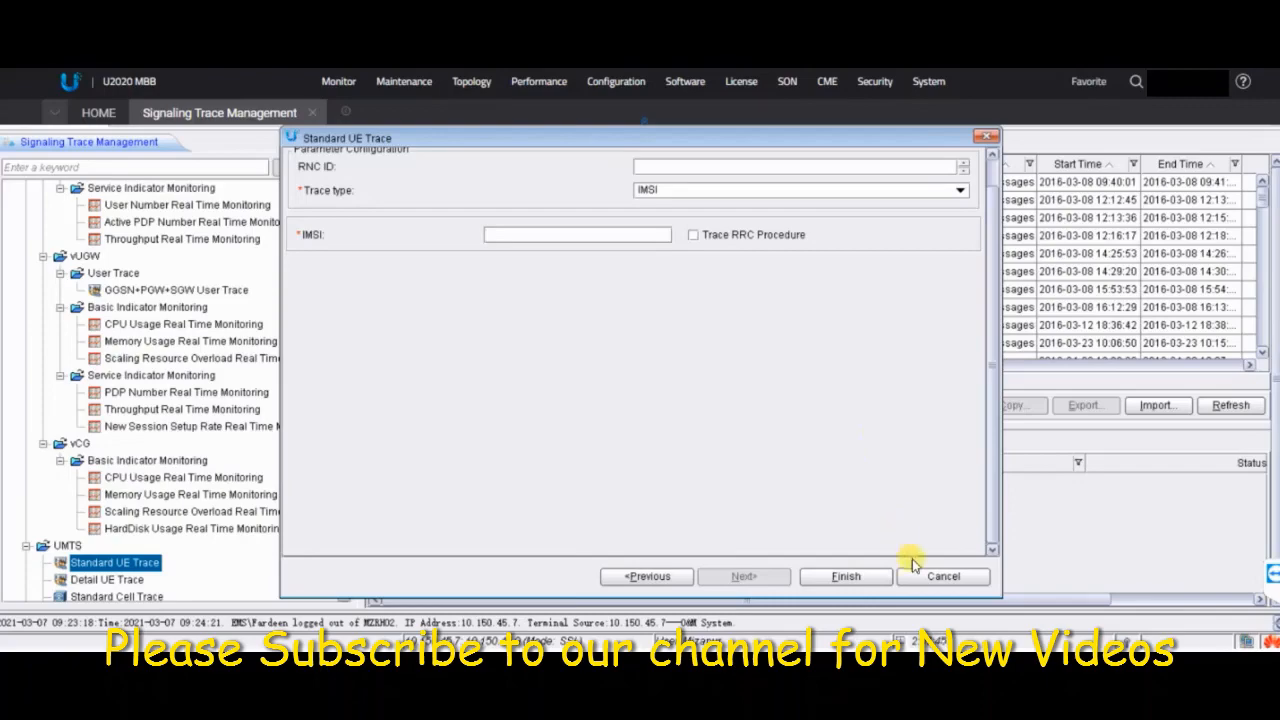